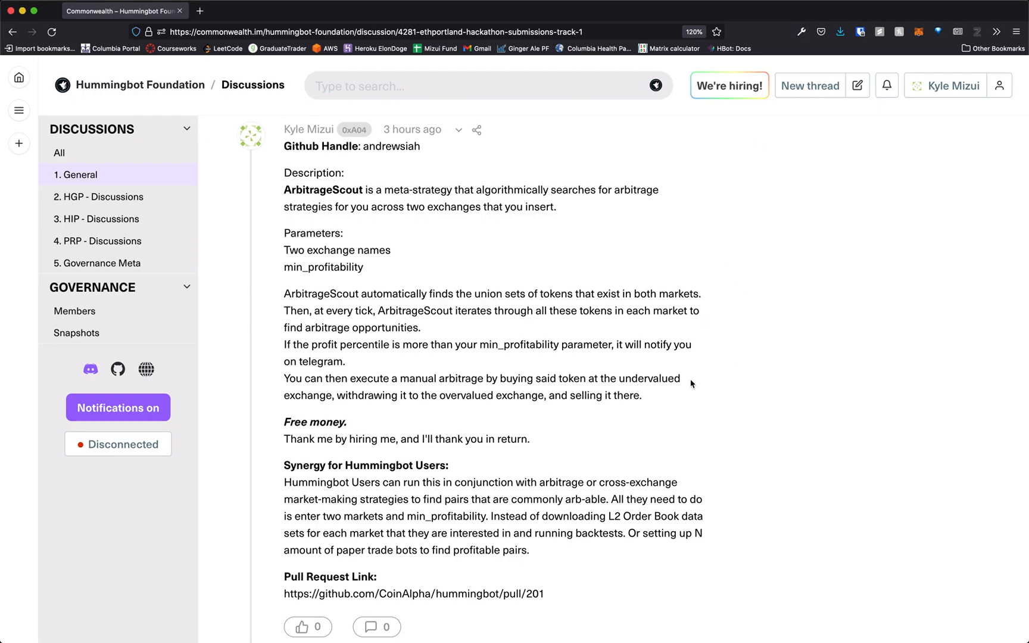
mouse_move(620, 379)
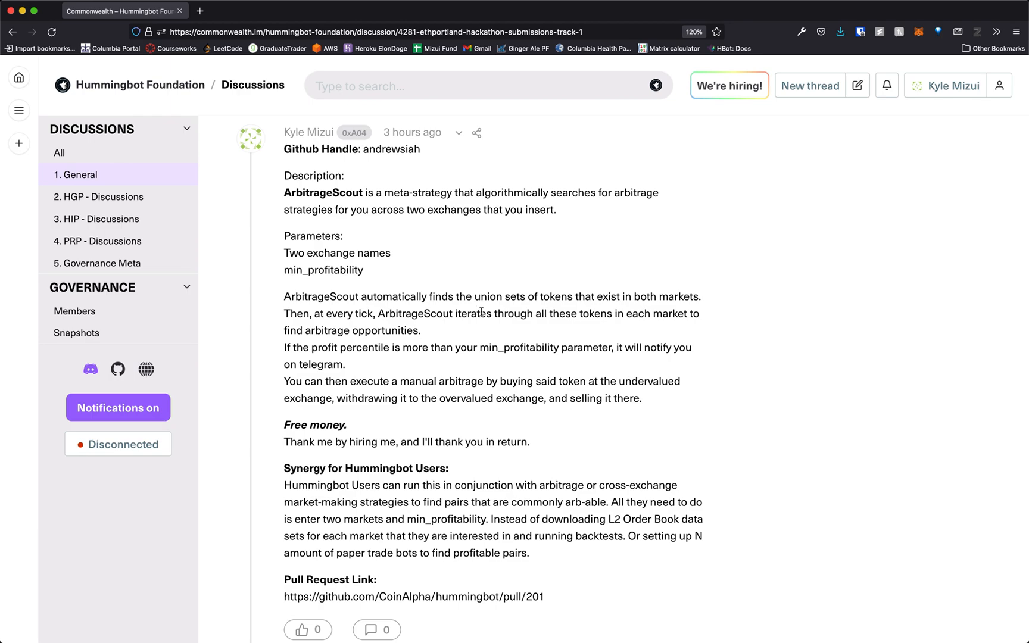
mouse_move(472, 341)
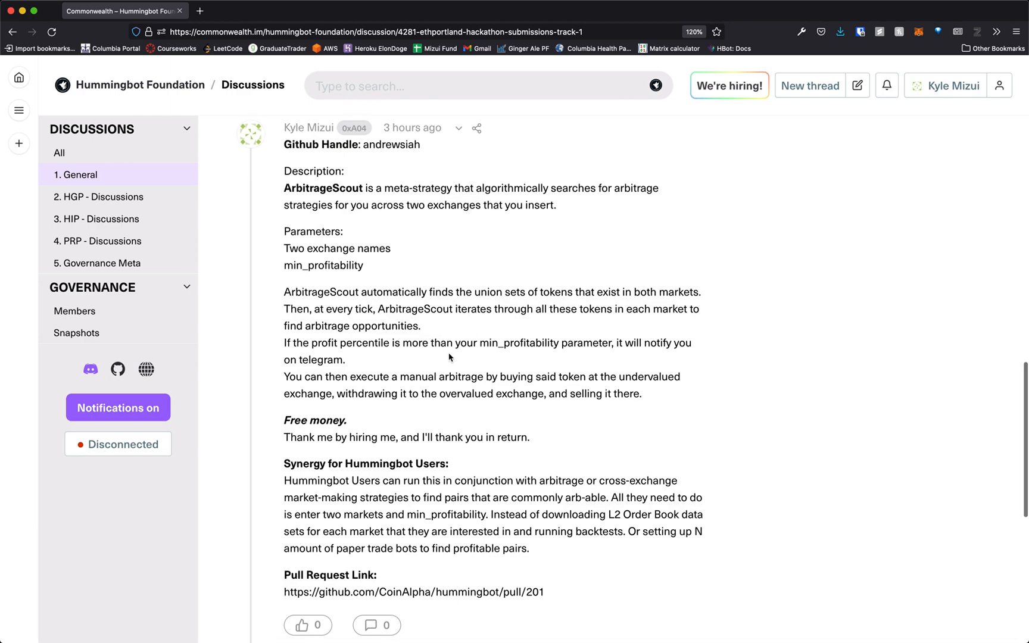
mouse_move(459, 359)
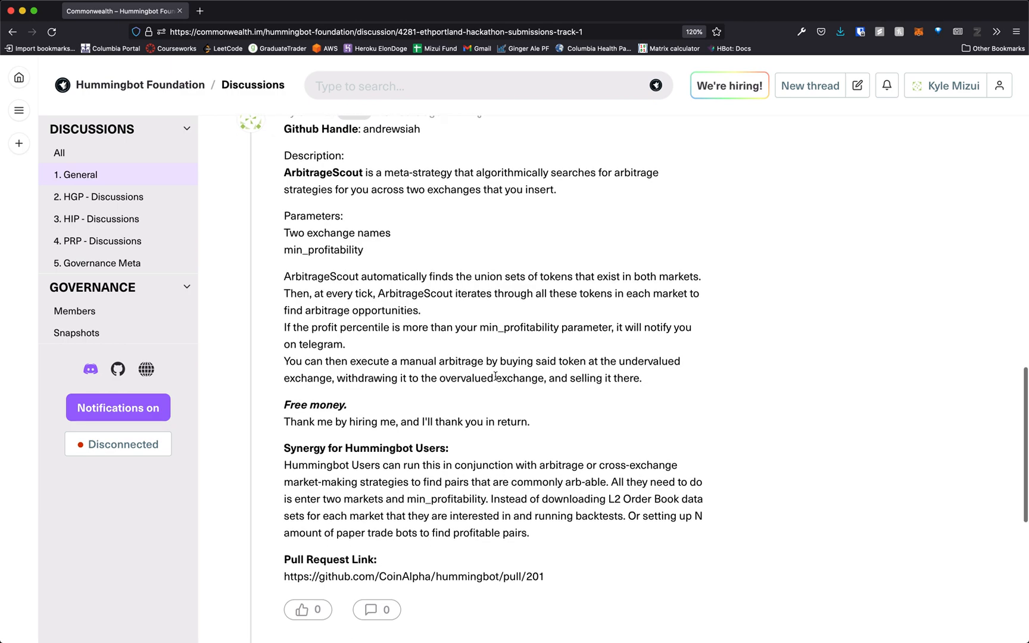
Step: Review the SMTY/USDT order book on Gate.io beside the submission form, then switch to AscendEX
scroll(up, 3)
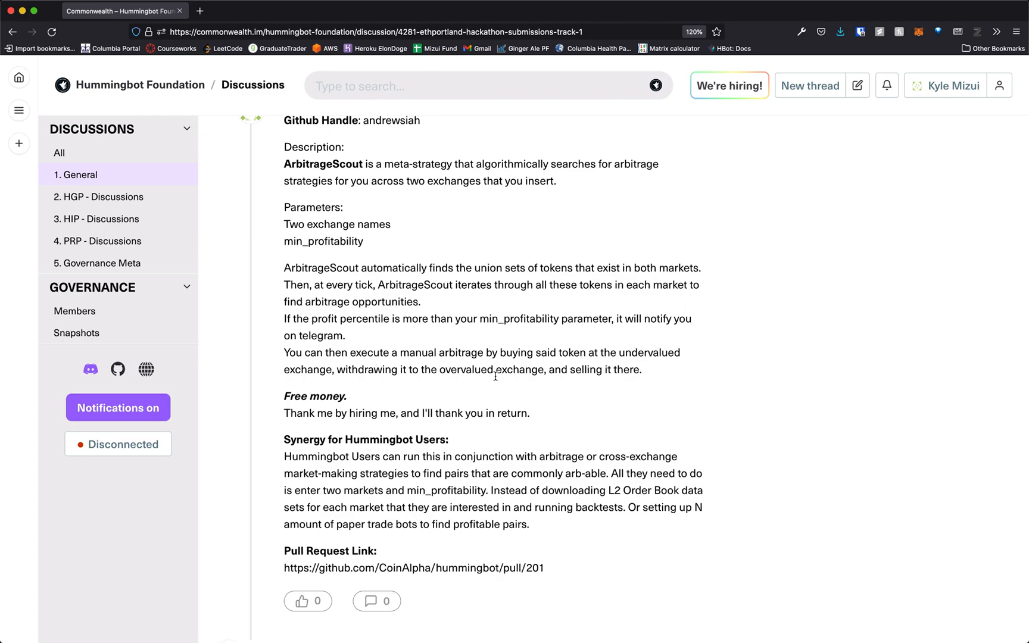
scroll(down, 3)
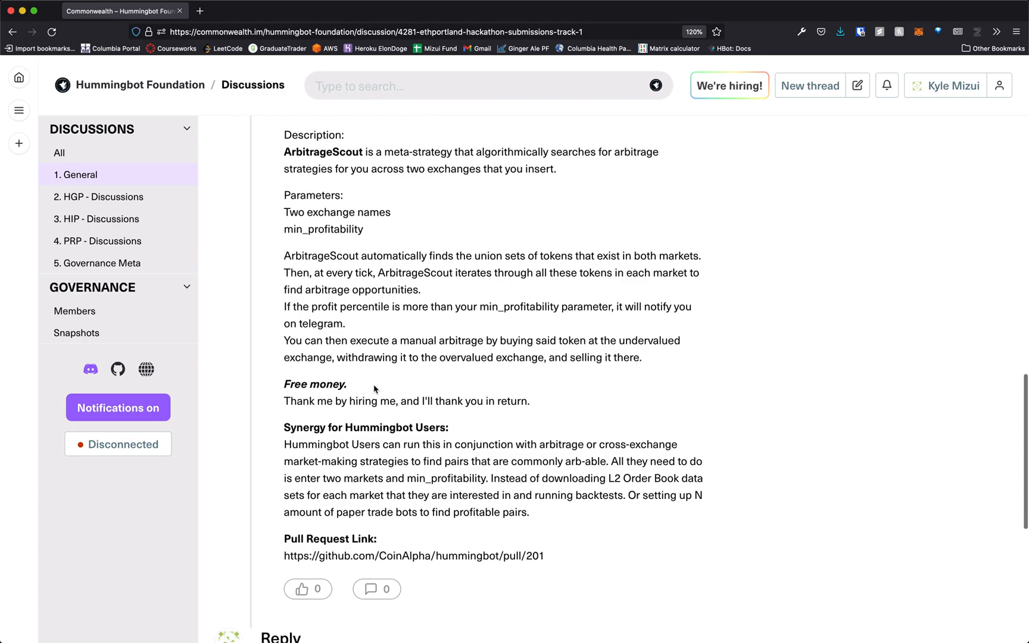
scroll(down, 3)
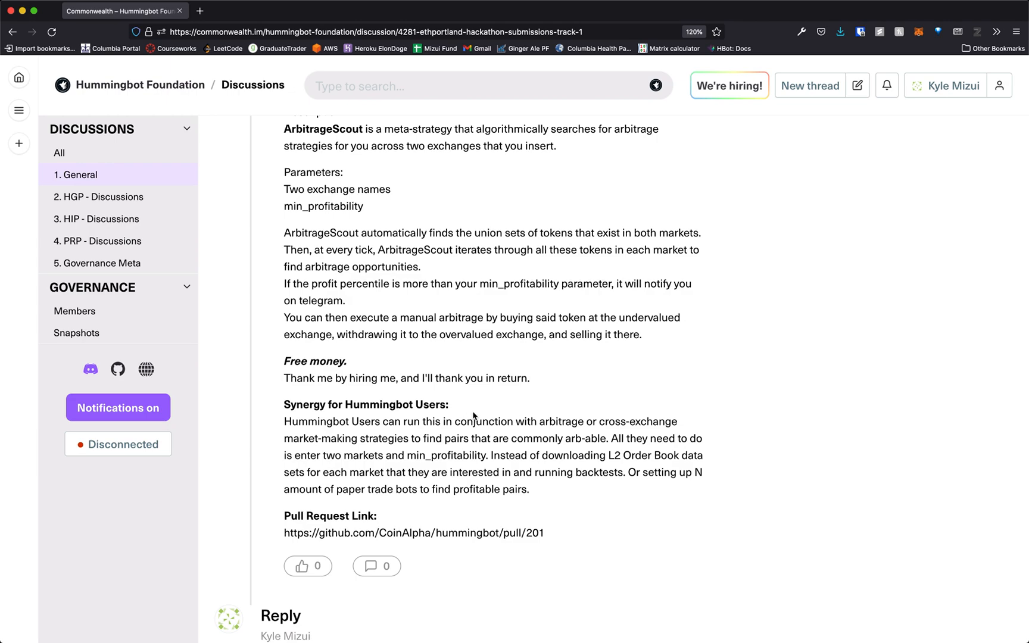
mouse_move(484, 414)
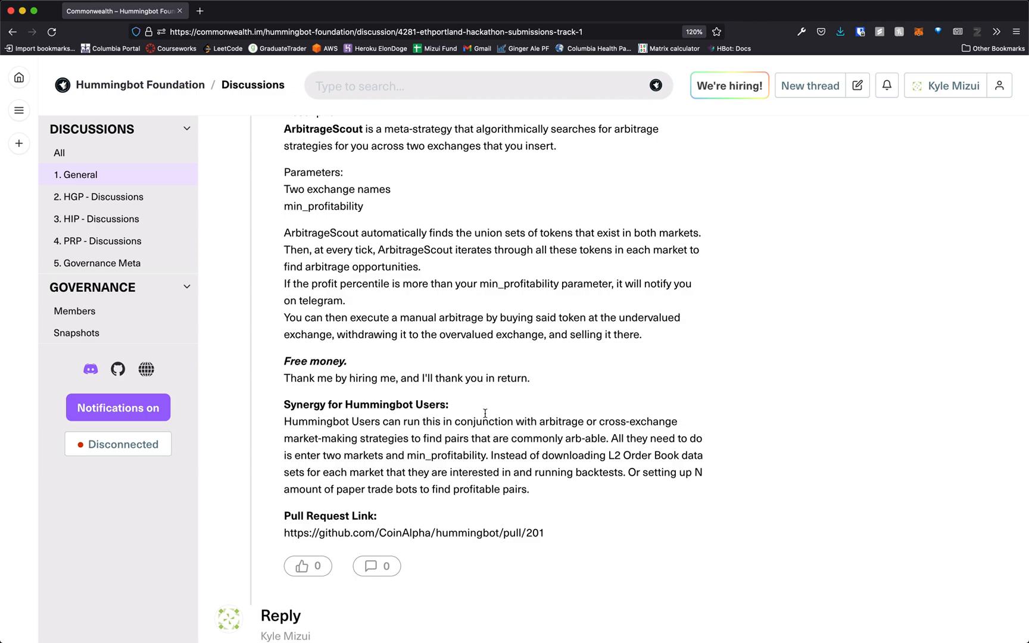
mouse_move(521, 413)
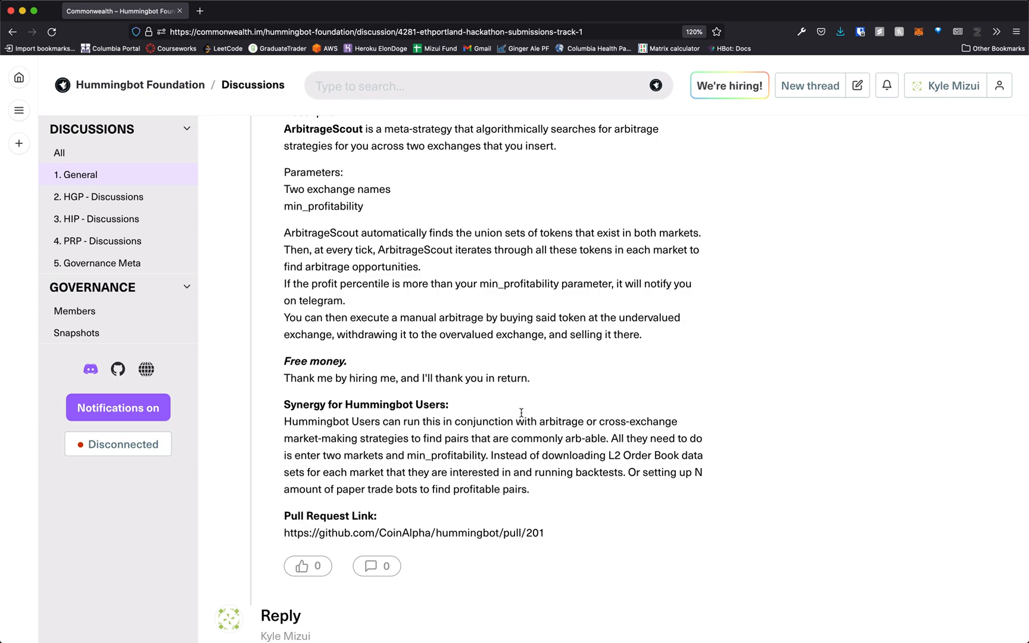
mouse_move(495, 353)
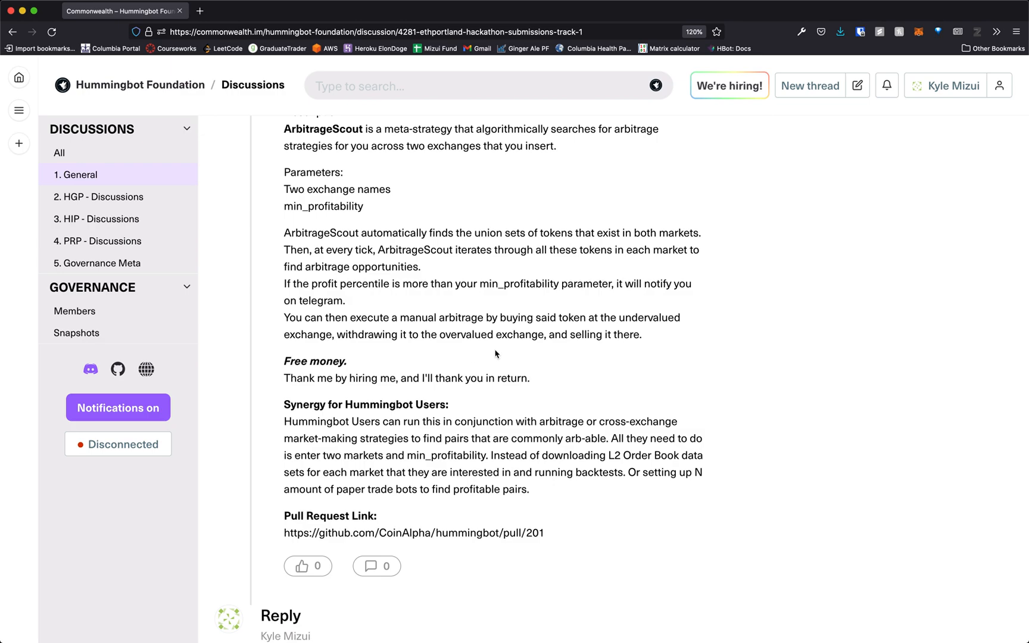
mouse_move(552, 432)
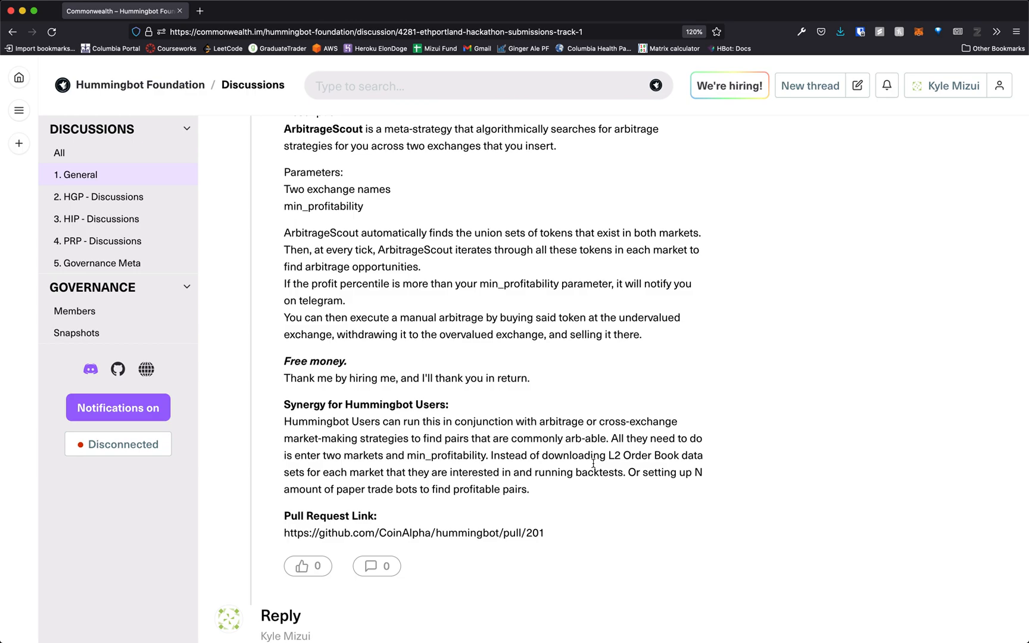
scroll(up, 3)
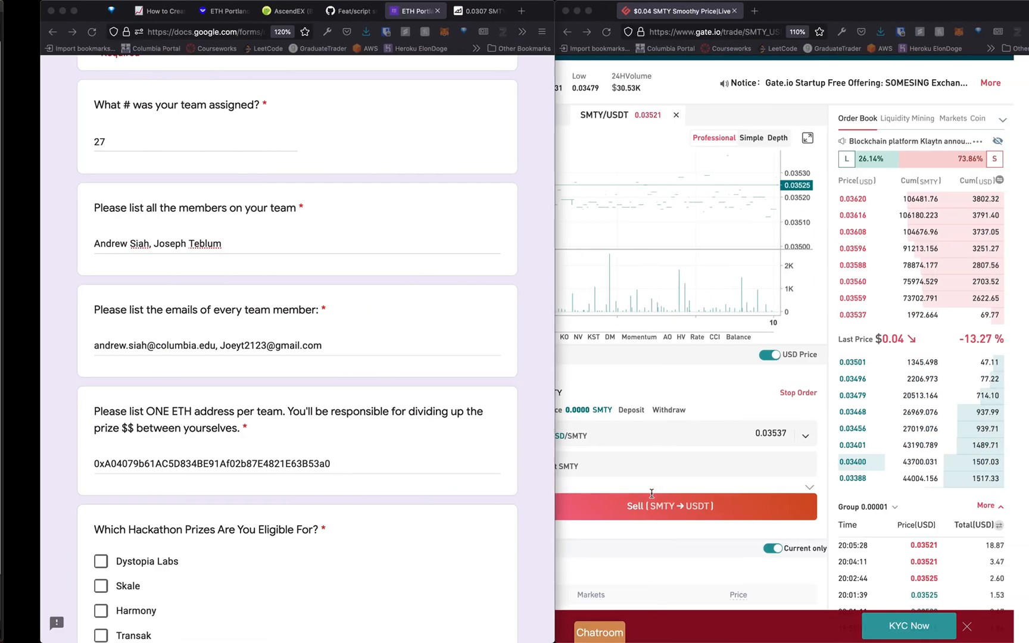
click(275, 10)
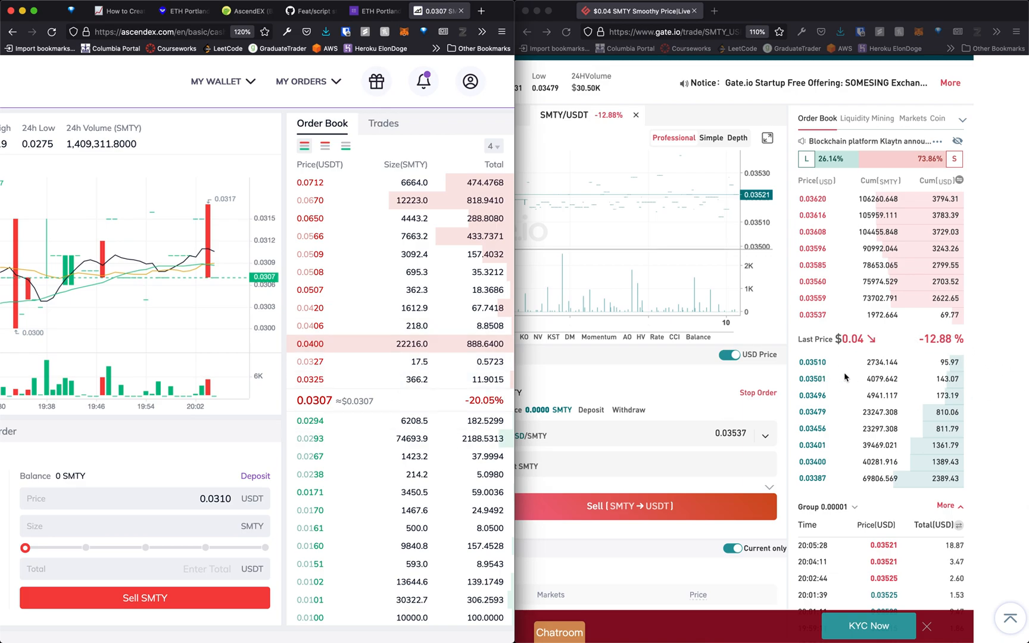
mouse_move(865, 367)
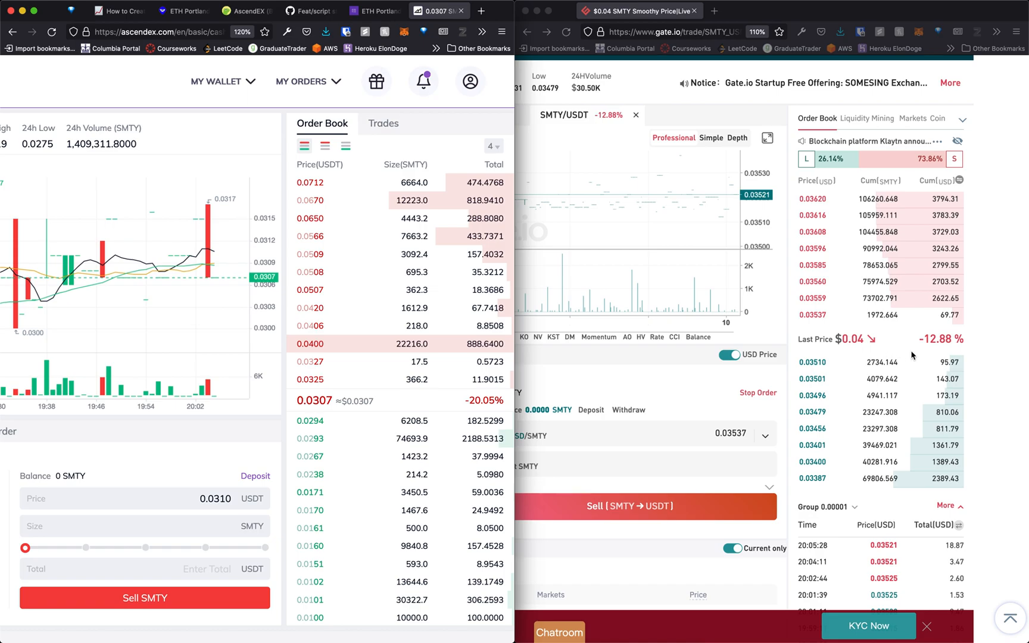
Step: Show AscendEX's SMTY/USDT order book beside Gate.io's for price comparison
click(459, 10)
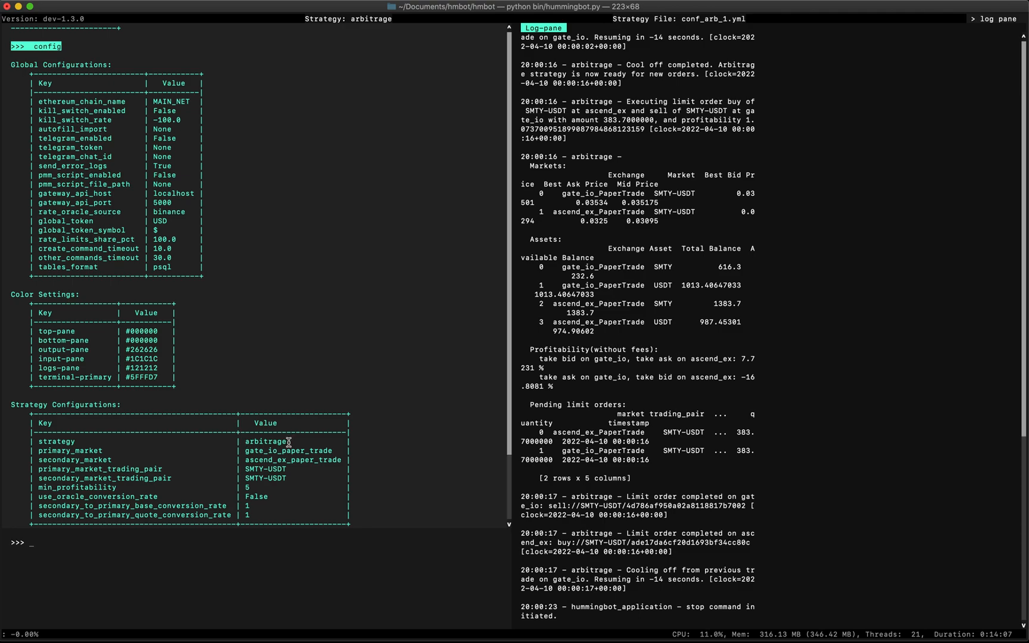
mouse_move(271, 451)
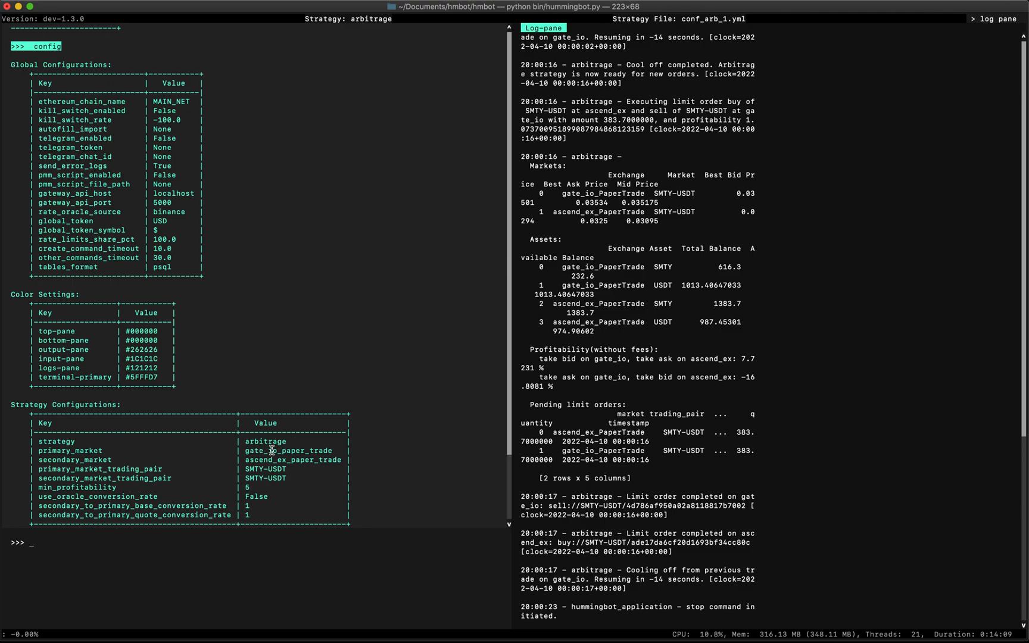
mouse_move(266, 494)
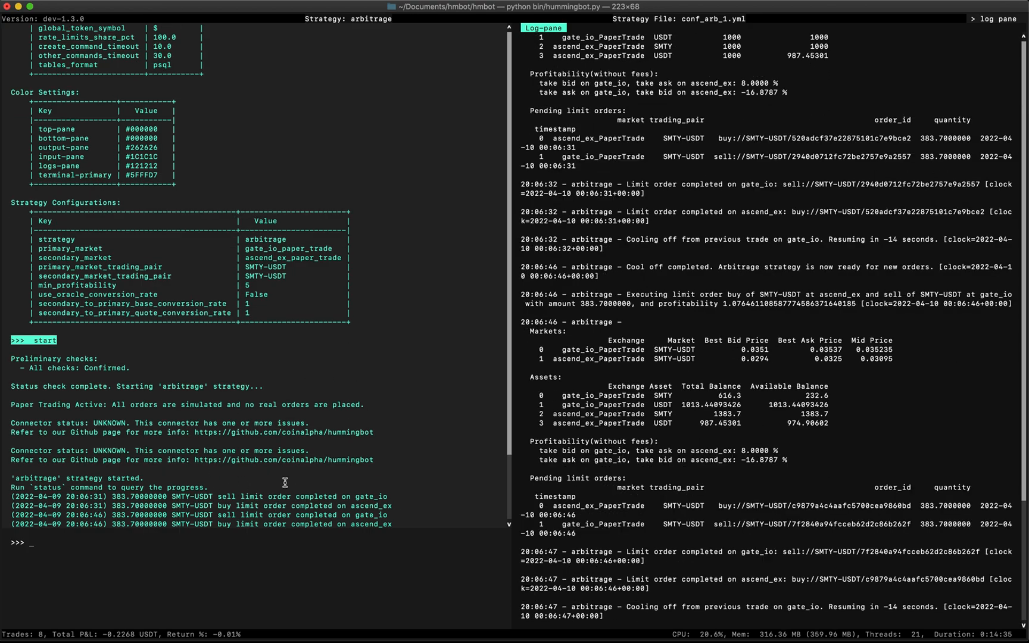
mouse_move(307, 485)
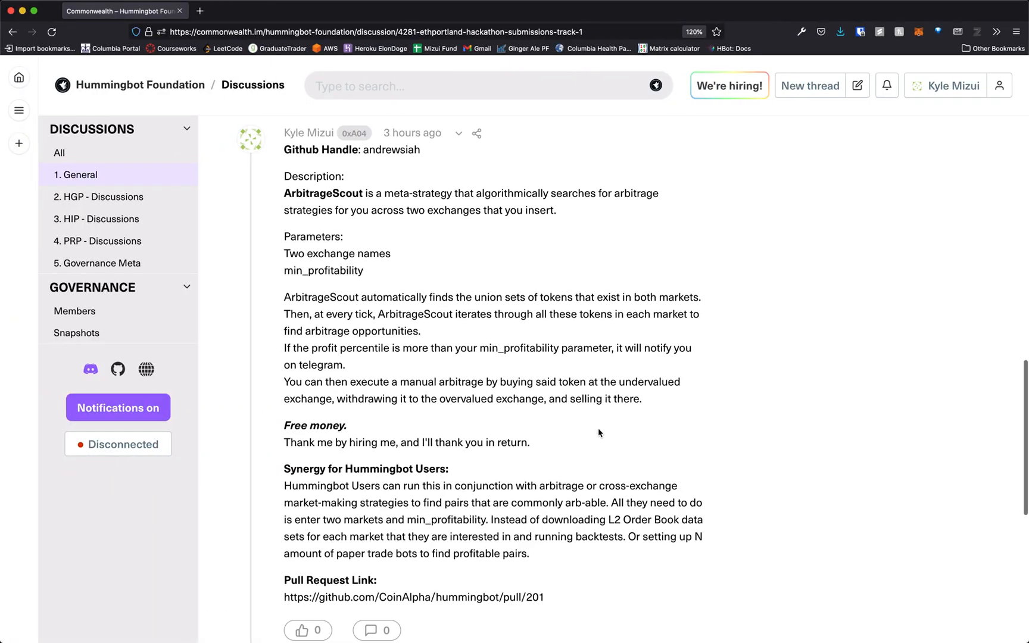
Step: Scroll through the running gate_io–ascend_ex SMTY-USDT paper-trade arbitrage log
scroll(up, 3)
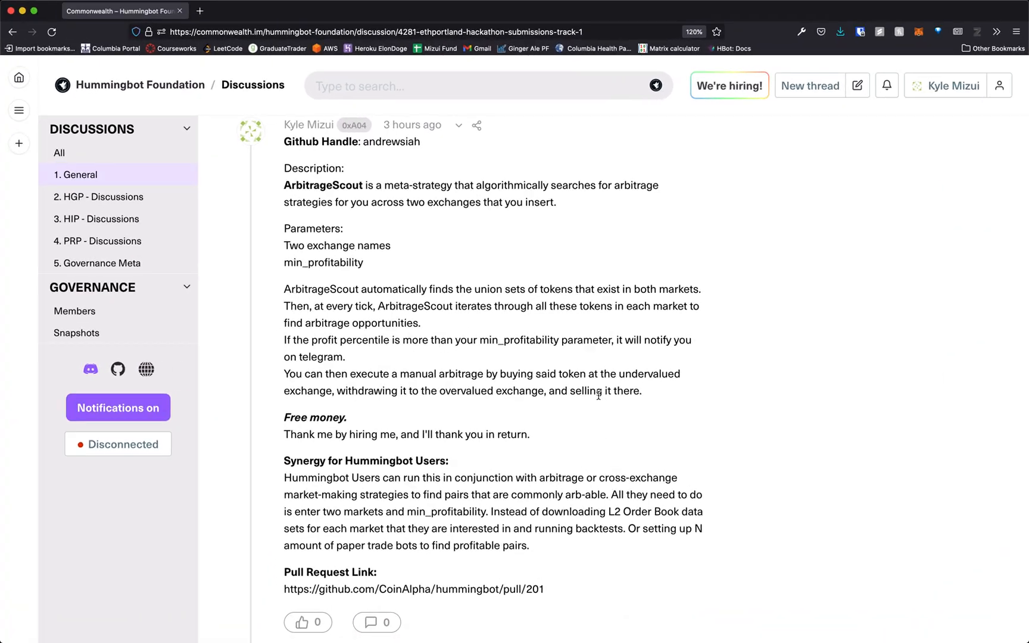